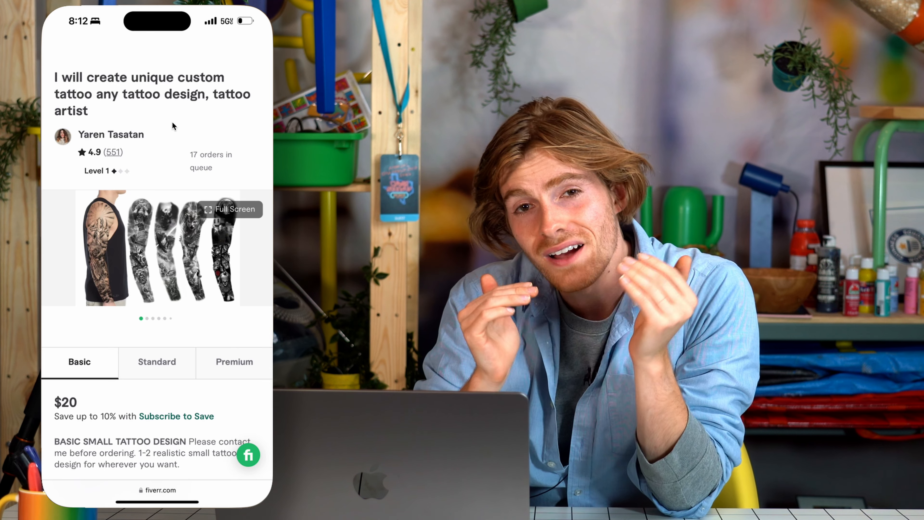
Step: Submit the tattoo order requirements with 1×1 or 2×2 dimensions and hex colour codes
scroll("down", 3)
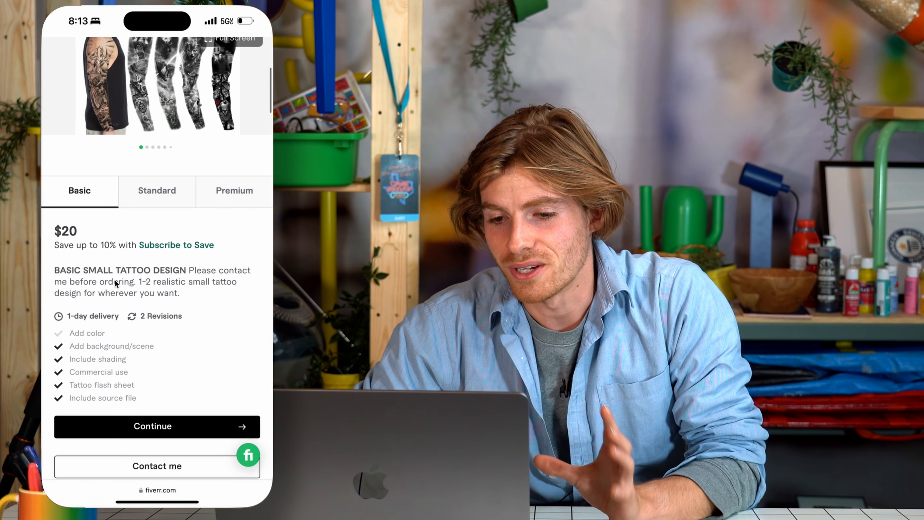
scroll("down", 3)
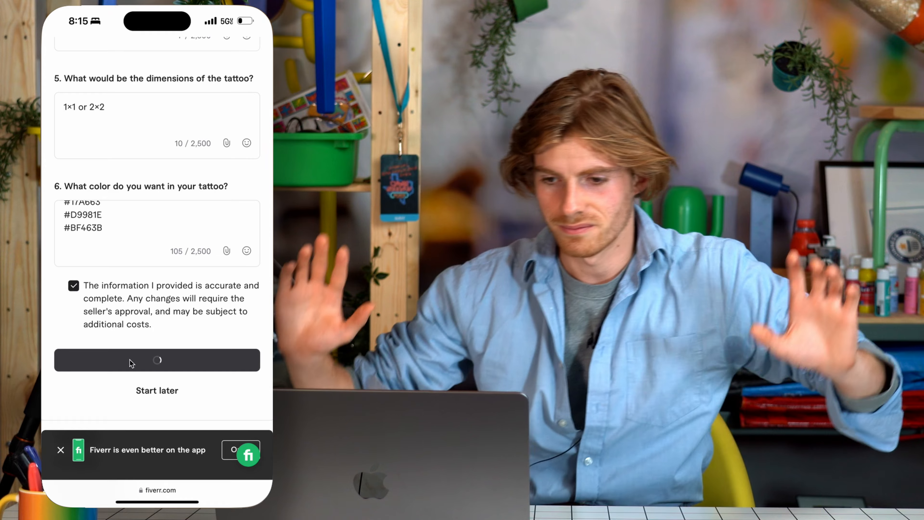
left_click(157, 361)
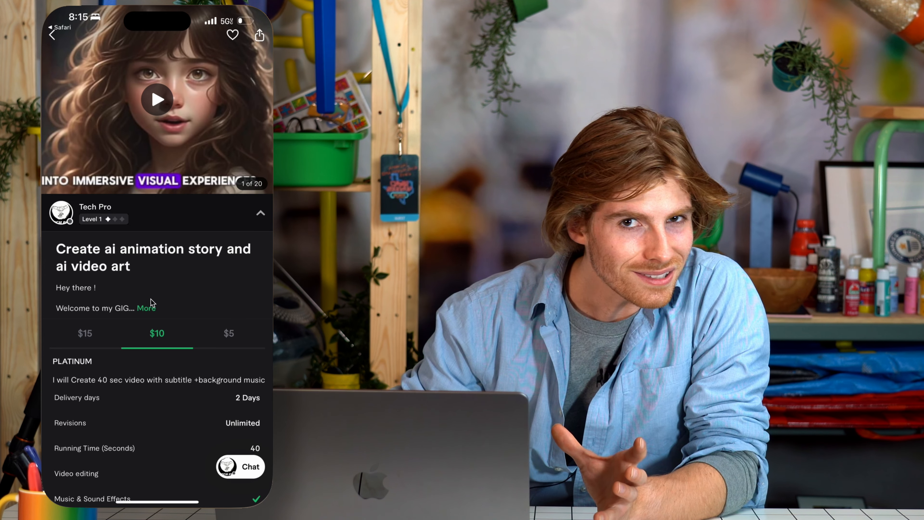
Step: Review Tech Pro's $5 Silver package: 20-second video, 1-day delivery, unlimited revisions
left_click(157, 101)
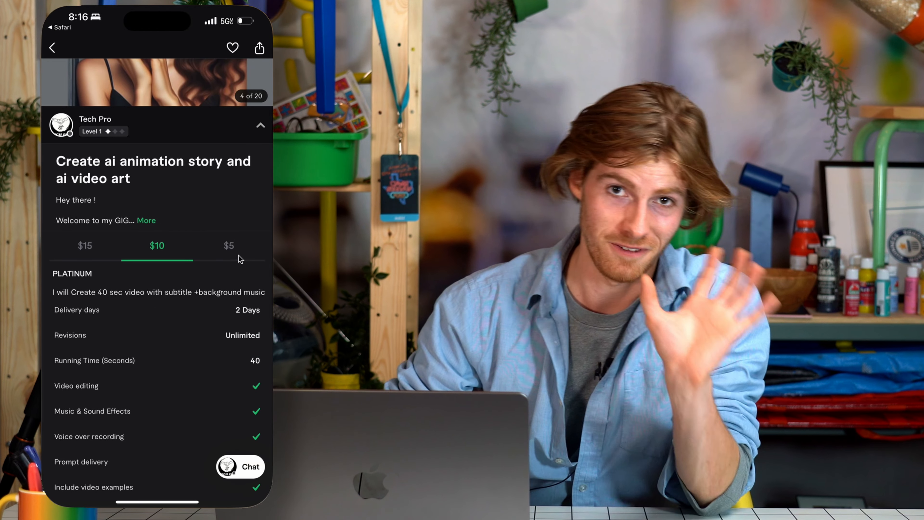
left_click(228, 245)
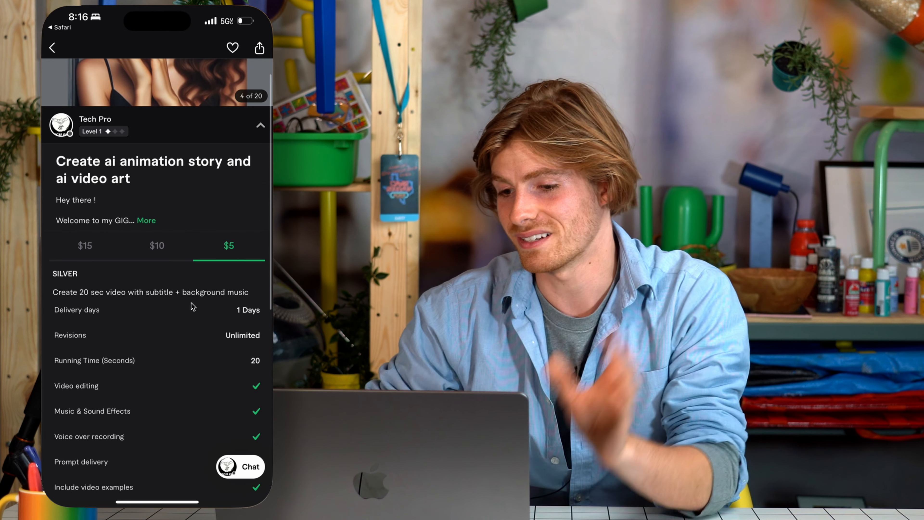
scroll("down", 3)
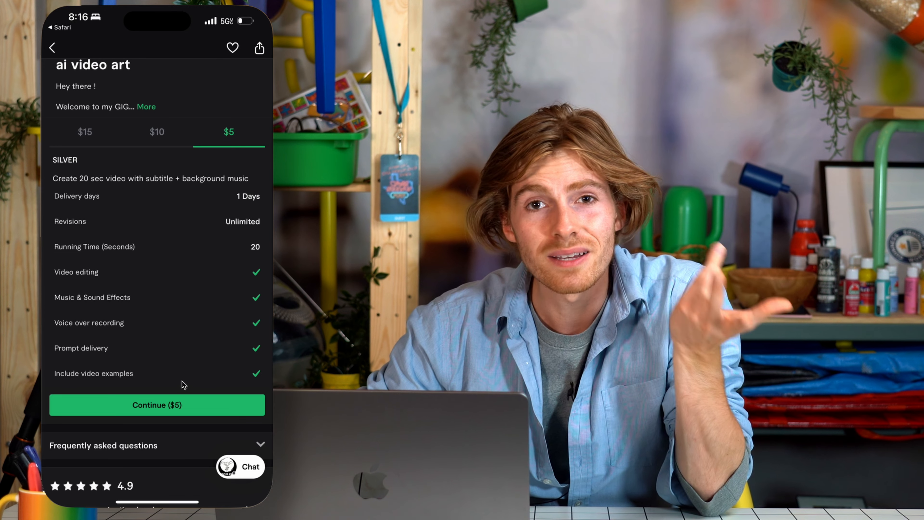
left_click(156, 405)
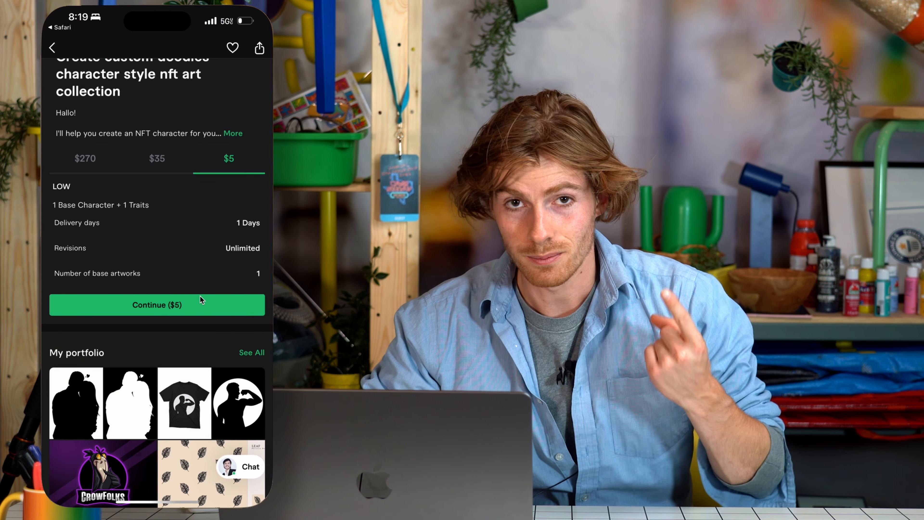
Step: Continue with the NFT character gig's $5 Low package to its extras page
left_click(157, 305)
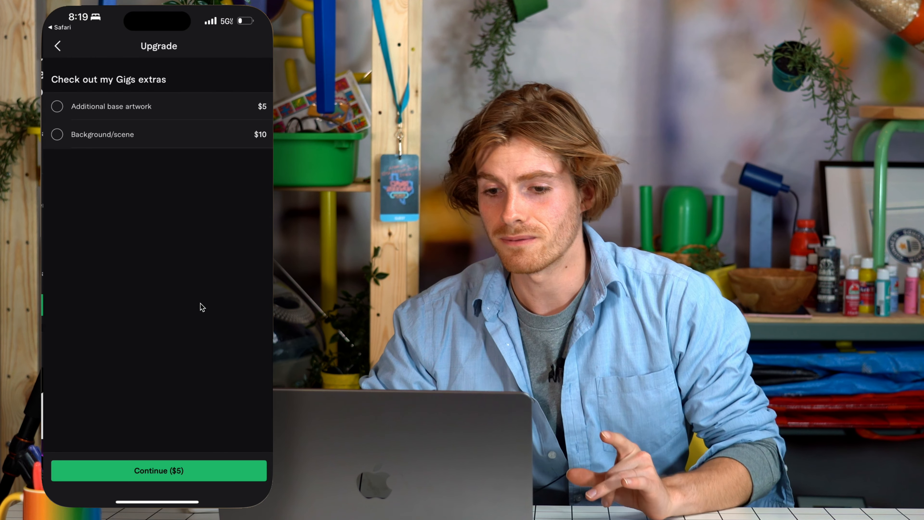
left_click(158, 471)
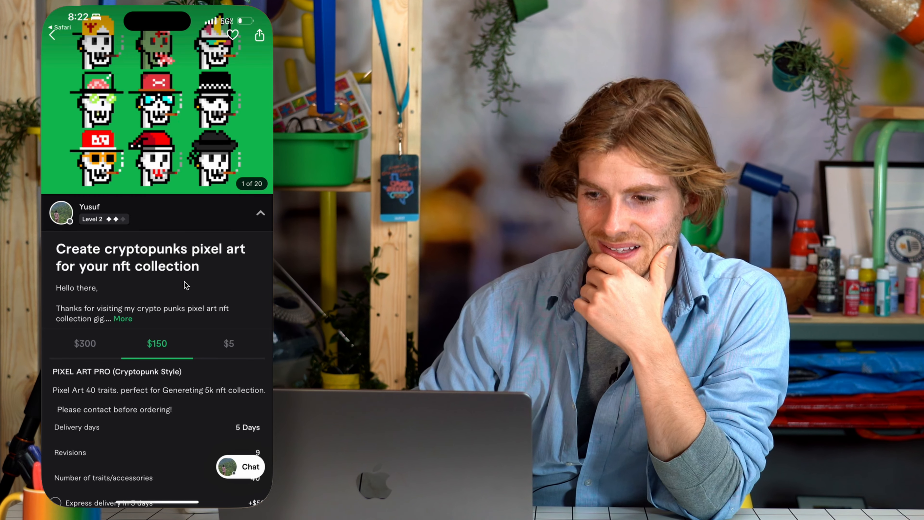
Step: Browse Yusuf's cryptopunks gallery and review the $5 Pixel Art / Base Character package
scroll("left", 3)
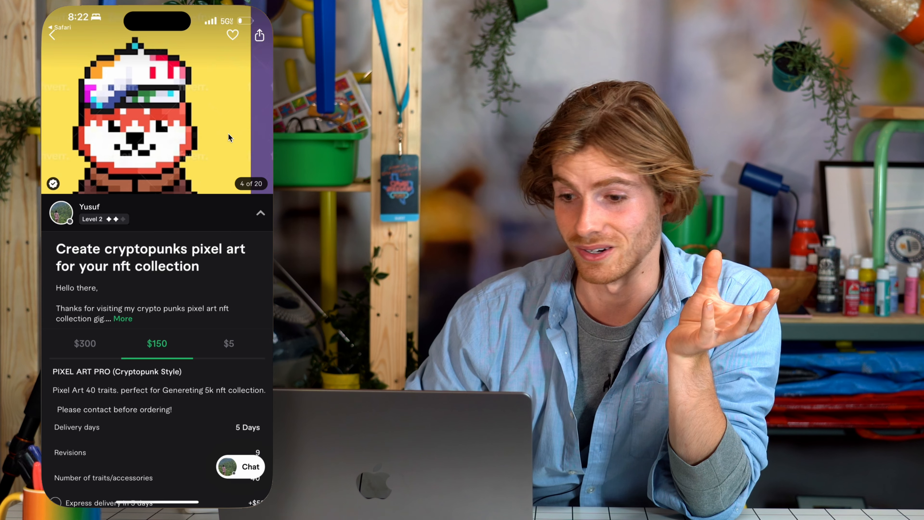
scroll("down", 3)
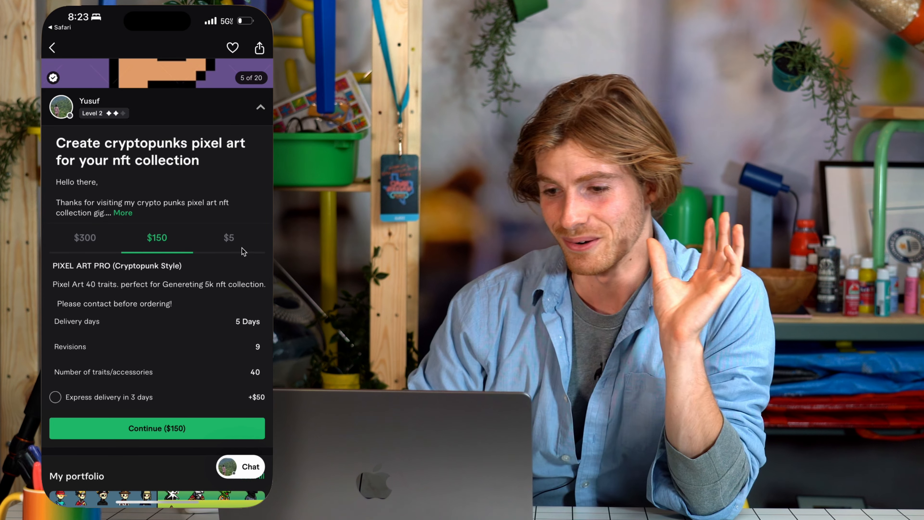
left_click(228, 238)
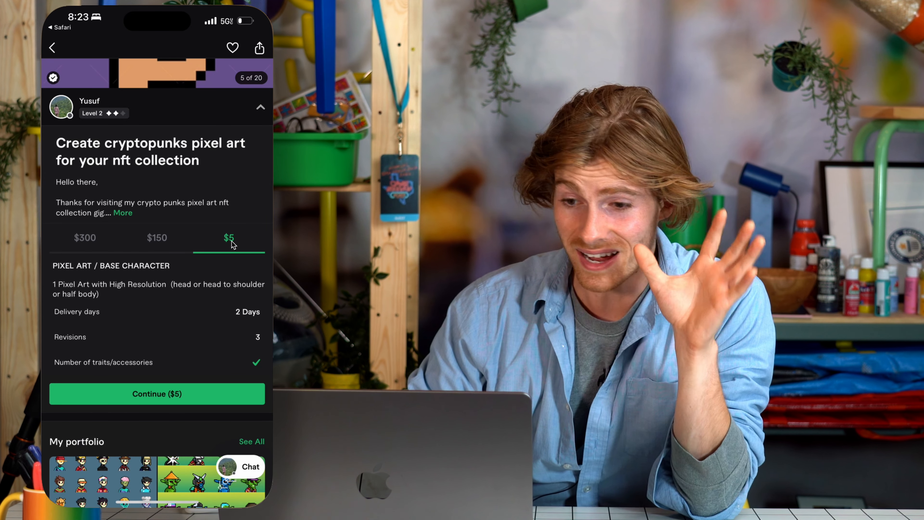
scroll("down", 3)
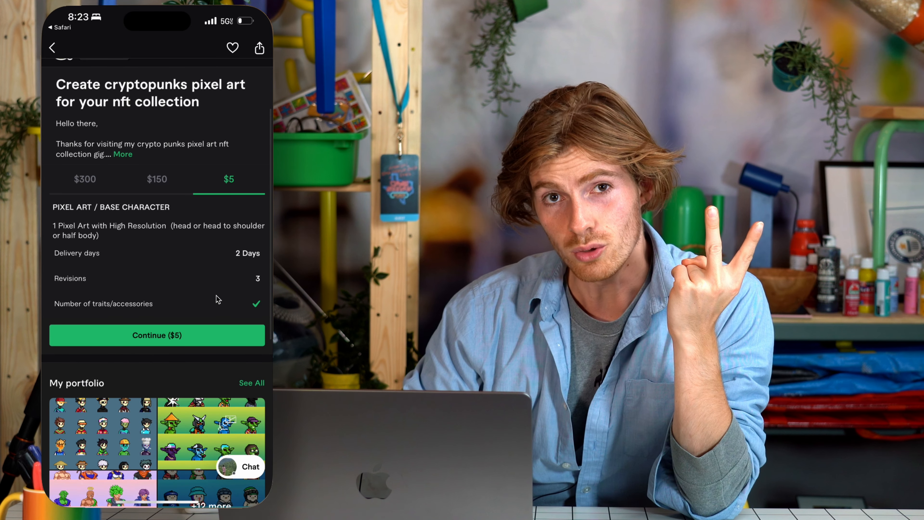
left_click(158, 335)
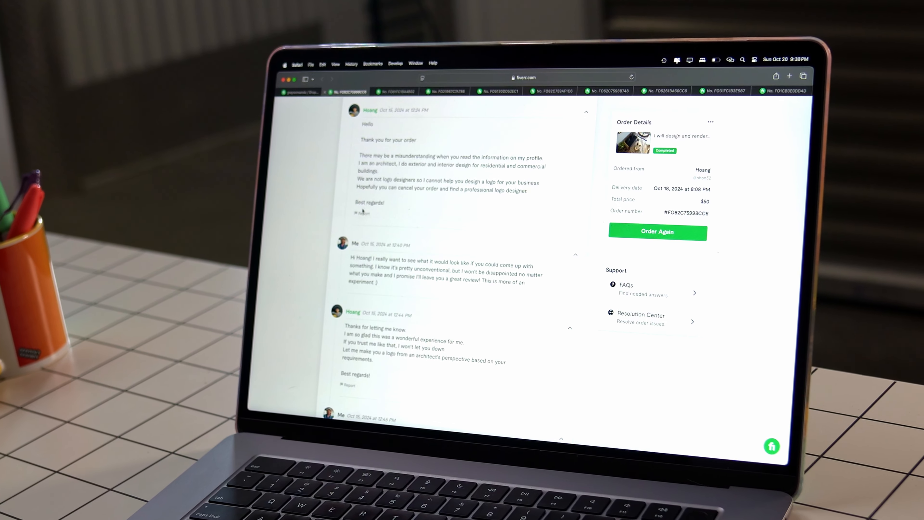
scroll("down", 3)
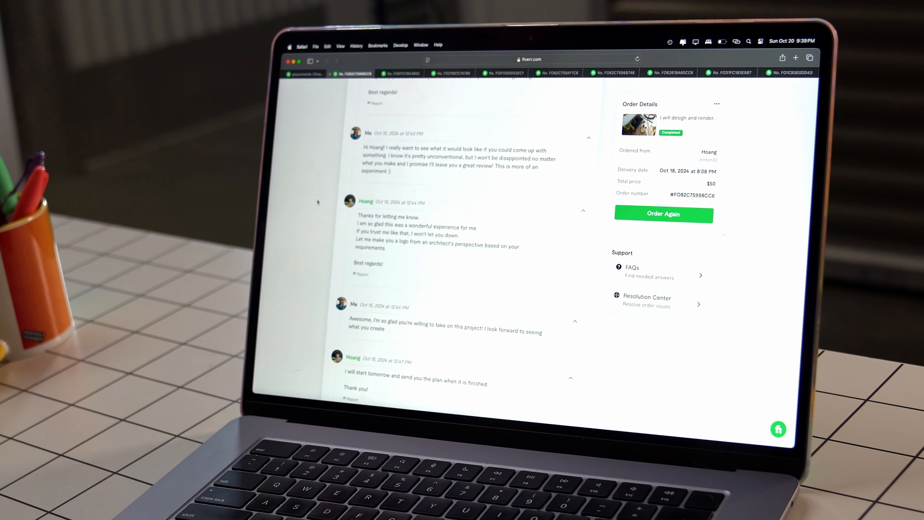
scroll("down", 3)
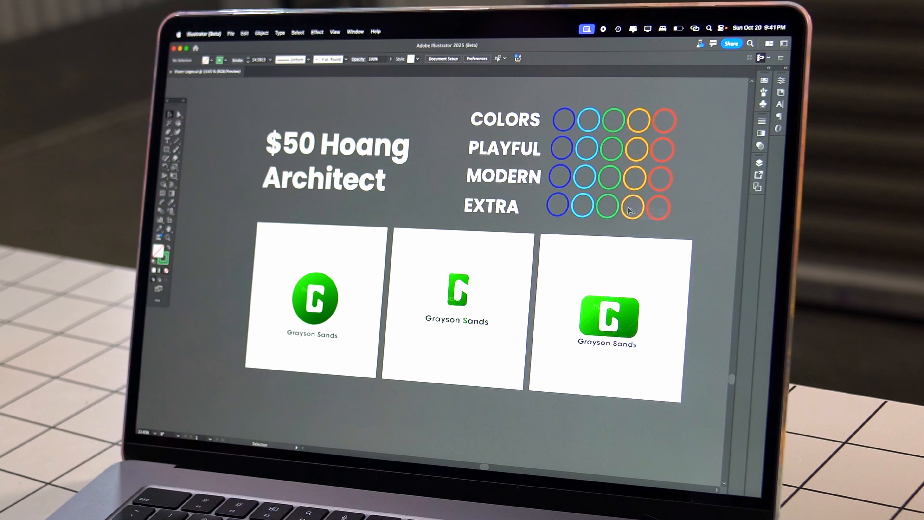
mouse_move(661, 212)
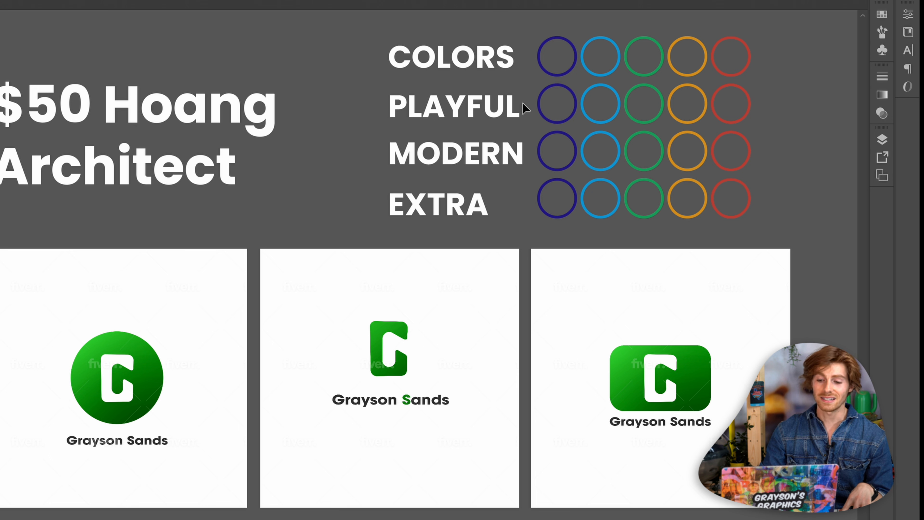
mouse_move(528, 144)
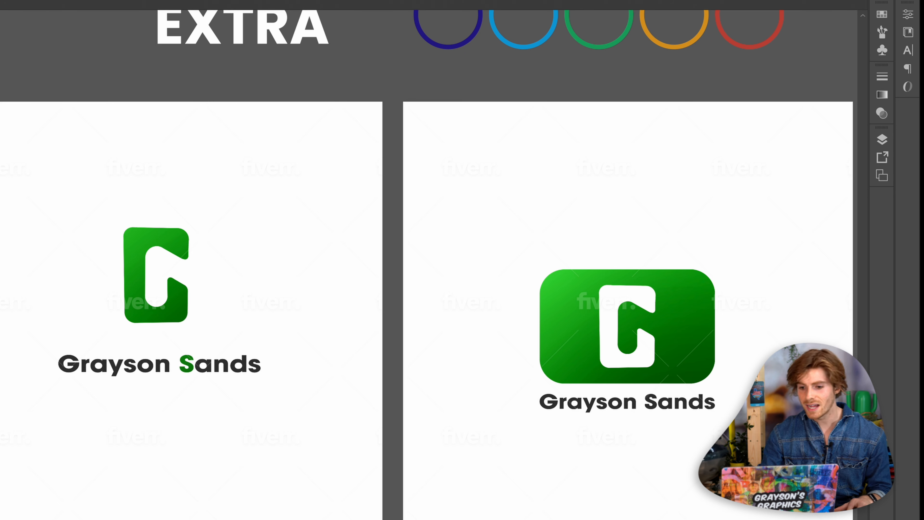
scroll("down", 3)
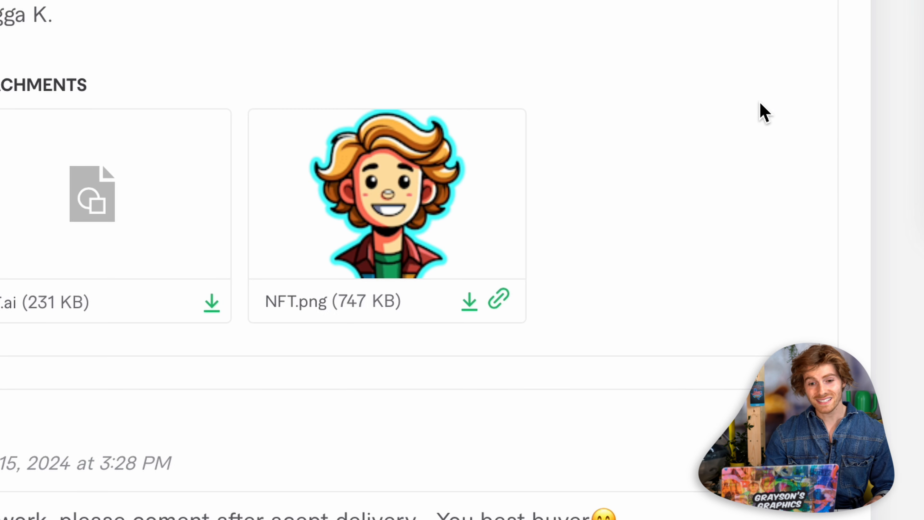
Step: View the Fiverr delivery's attached .ai file and NFT.png cartoon portrait
left_click(386, 193)
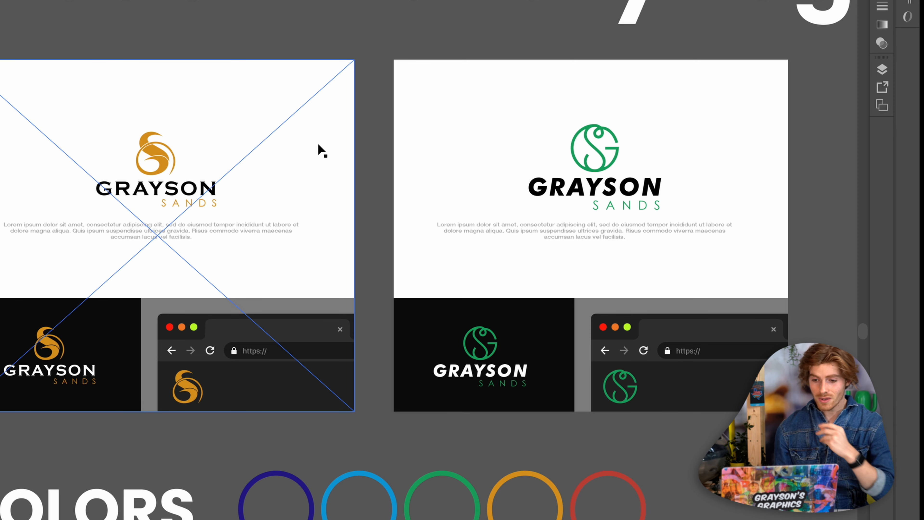
mouse_move(108, 197)
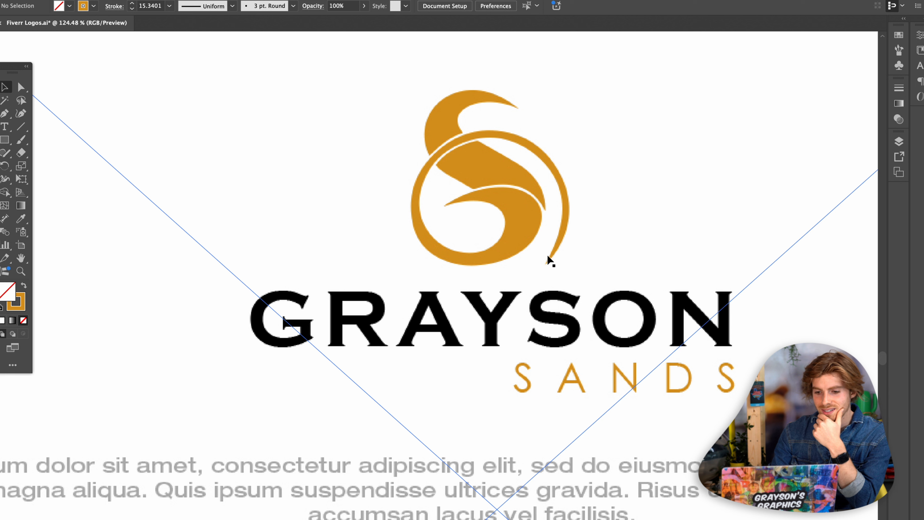
mouse_move(496, 168)
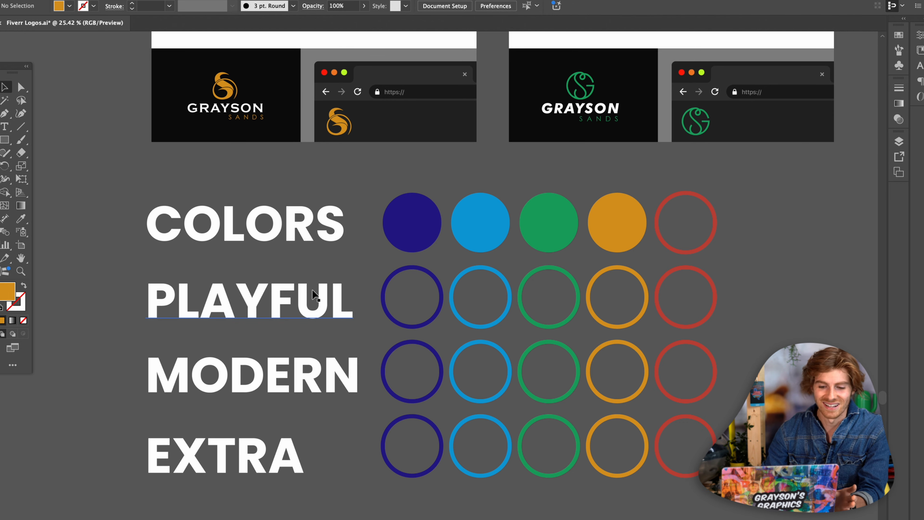
scroll("down", 3)
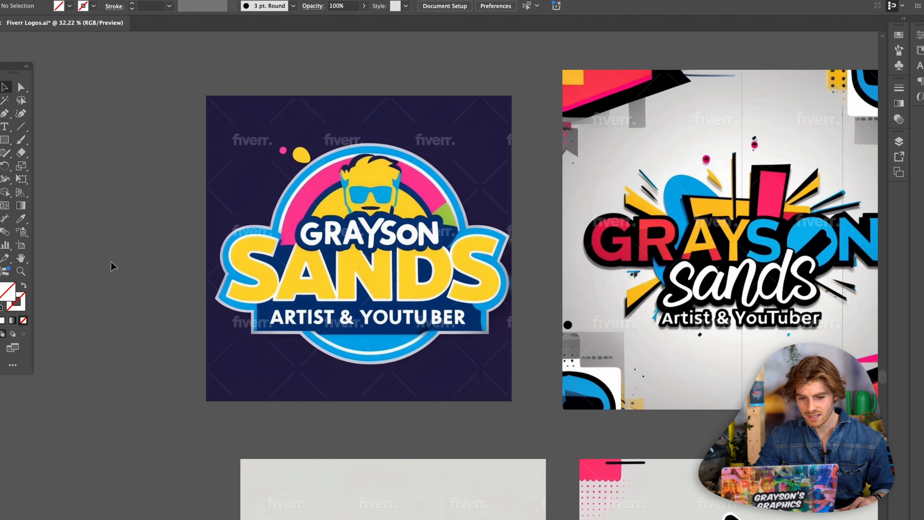
mouse_move(151, 317)
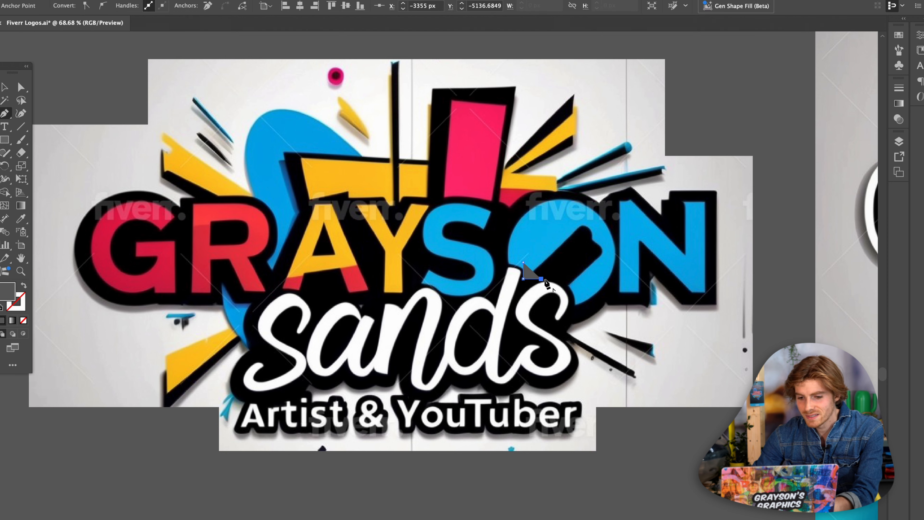
left_click_drag(528, 277, 595, 227)
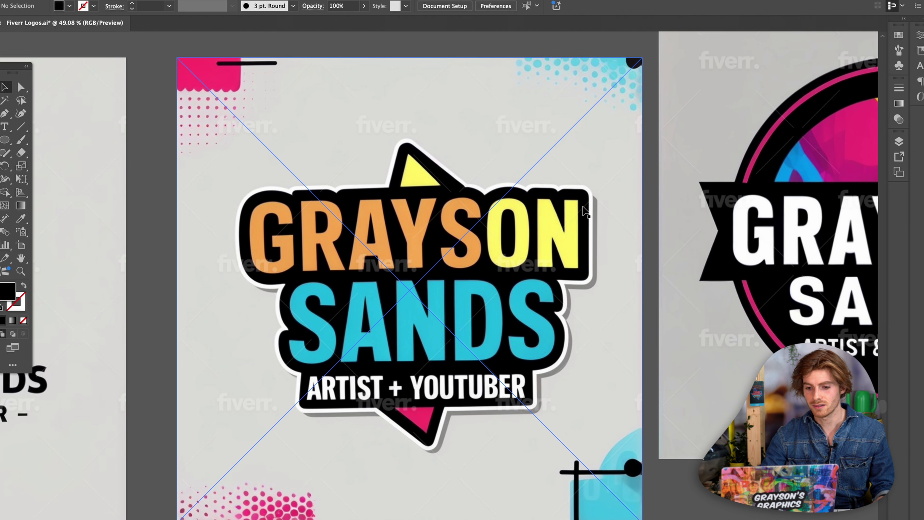
mouse_move(366, 412)
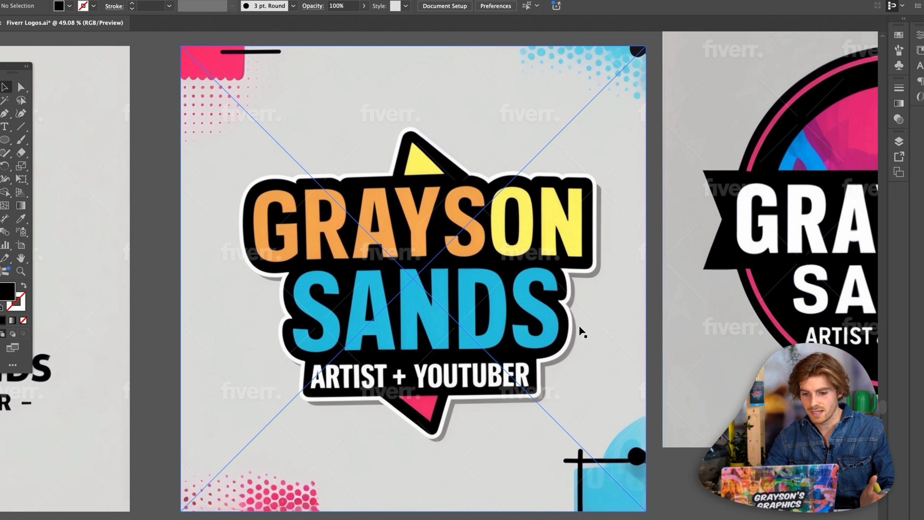
mouse_move(418, 365)
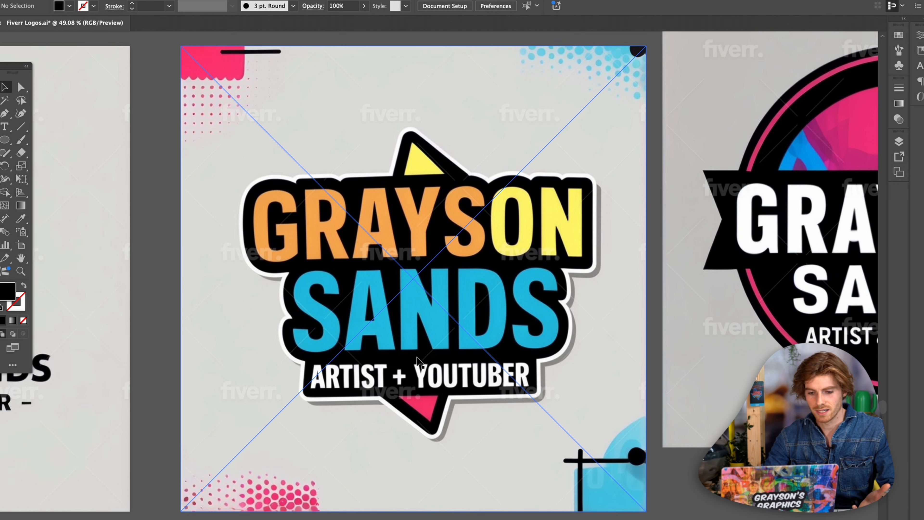